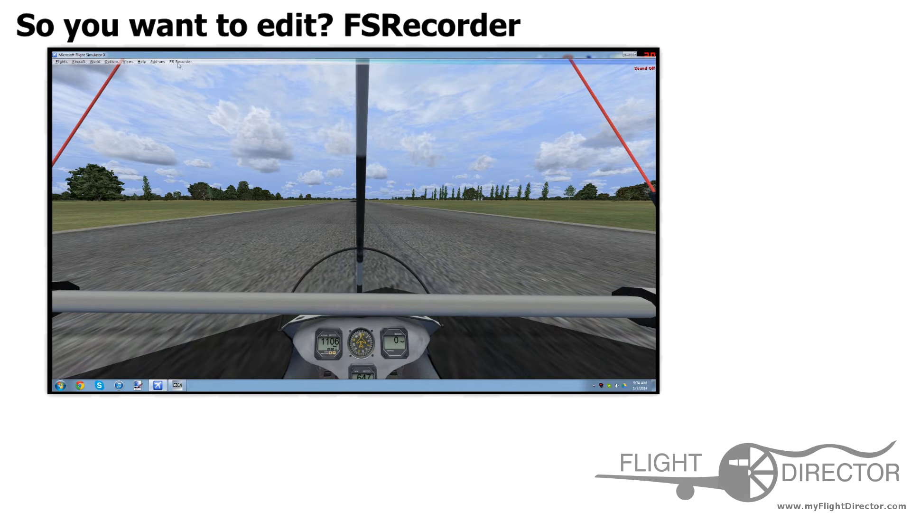
Bring up FSRecorder's Render Video settings from the FS Recorder menu
left_click(181, 61)
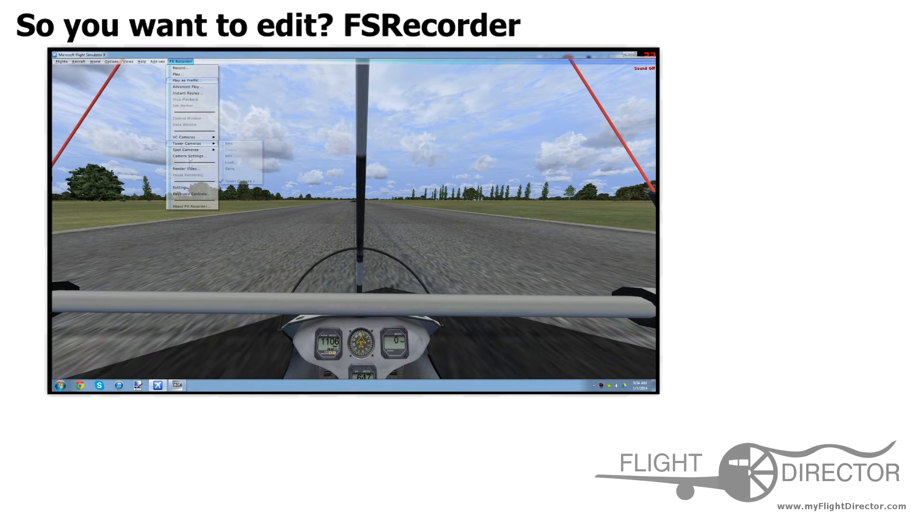
left_click(186, 168)
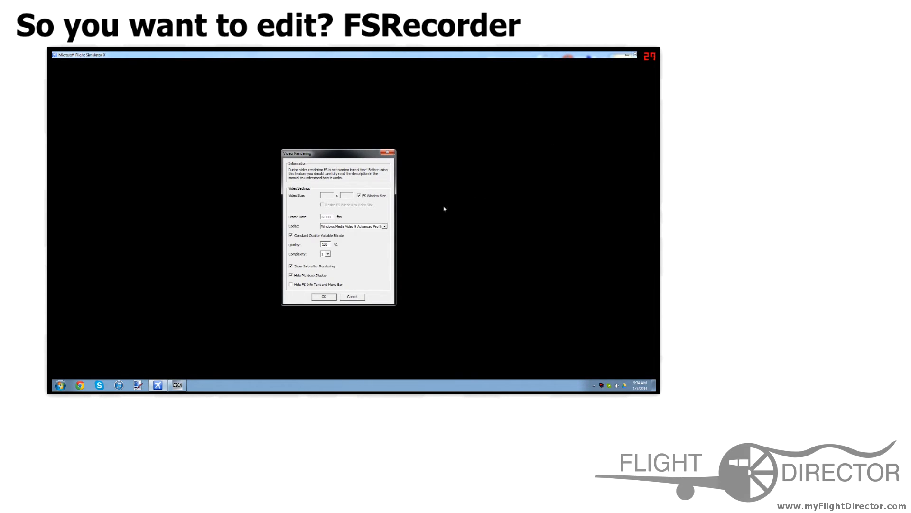
mouse_move(615, 90)
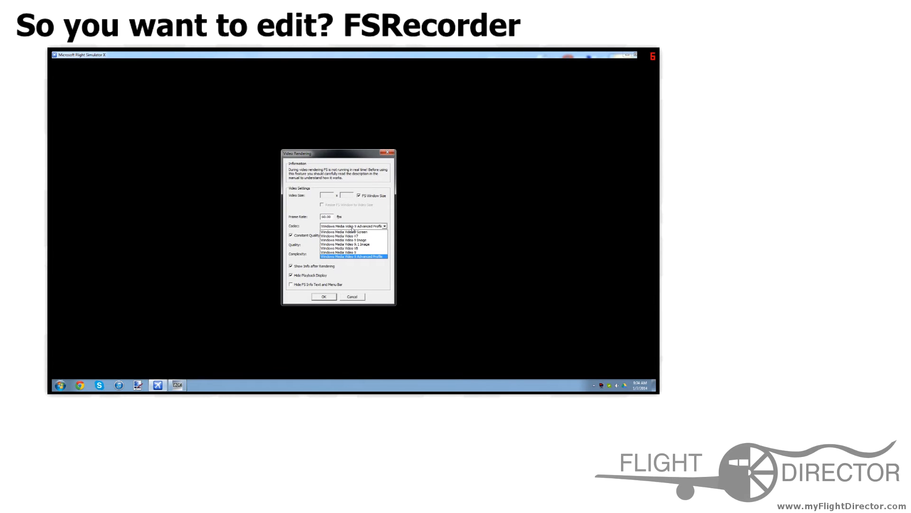
Choose the Windows Media Video 9 Advanced Profile codec, keeping 60.00 fps and 100% quality
left_click(353, 256)
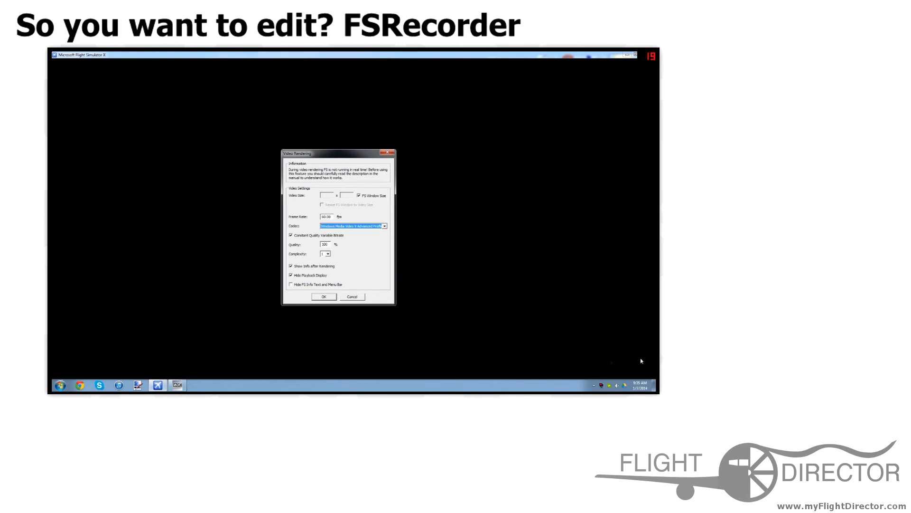
mouse_move(544, 391)
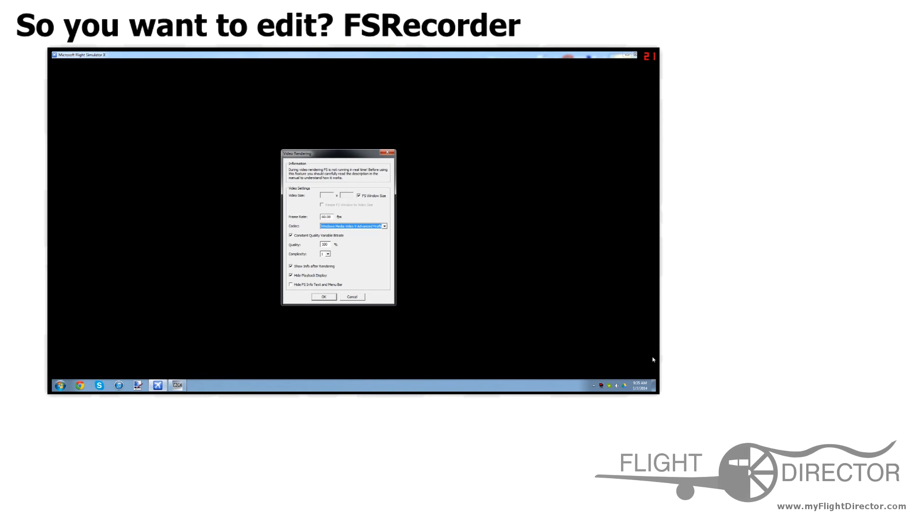
mouse_move(616, 387)
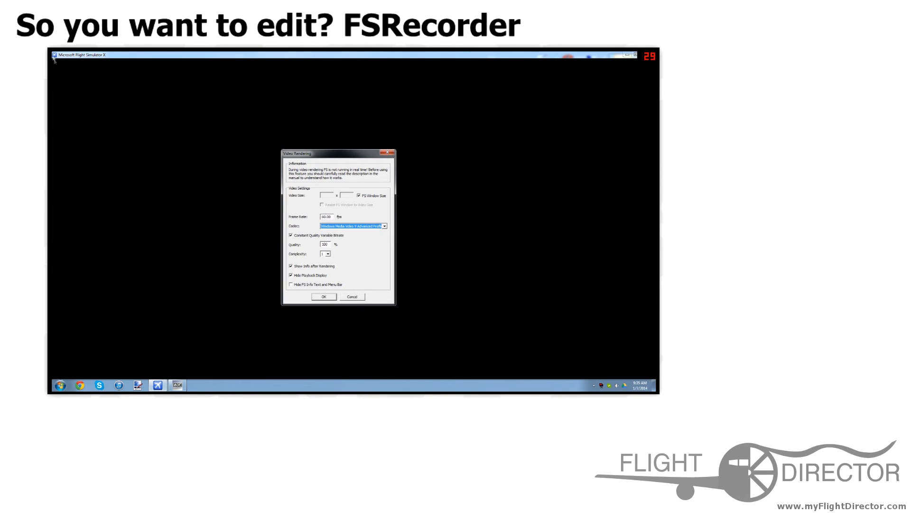
mouse_move(374, 61)
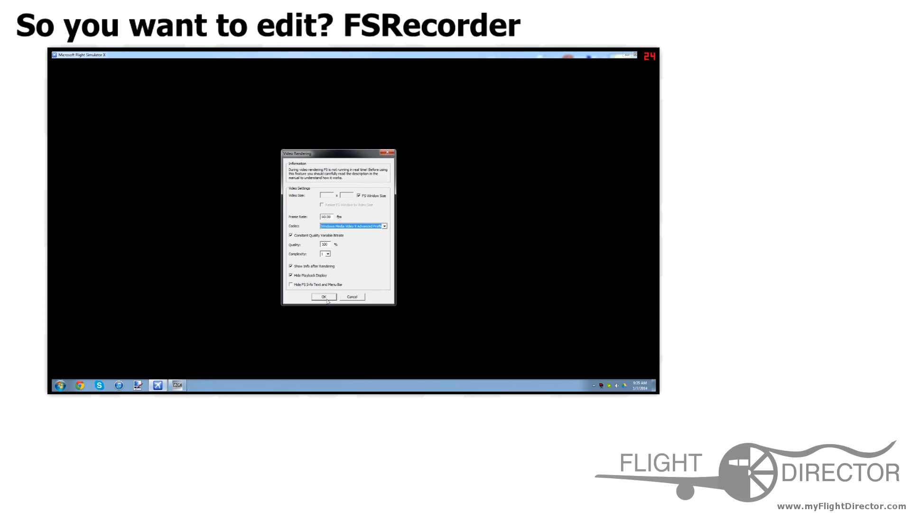
Confirm the rendering settings, cancel the Render Video save prompt, and reopen the FS Recorder menu
left_click(323, 296)
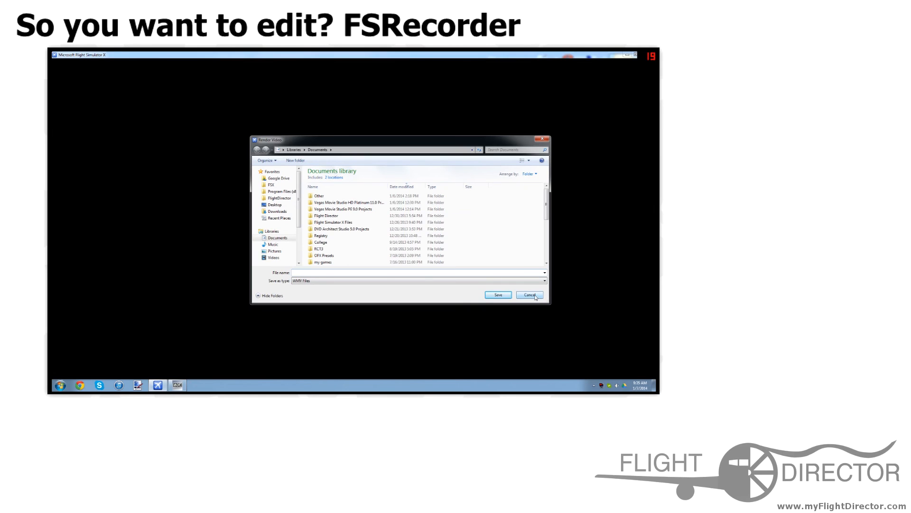
left_click(529, 294)
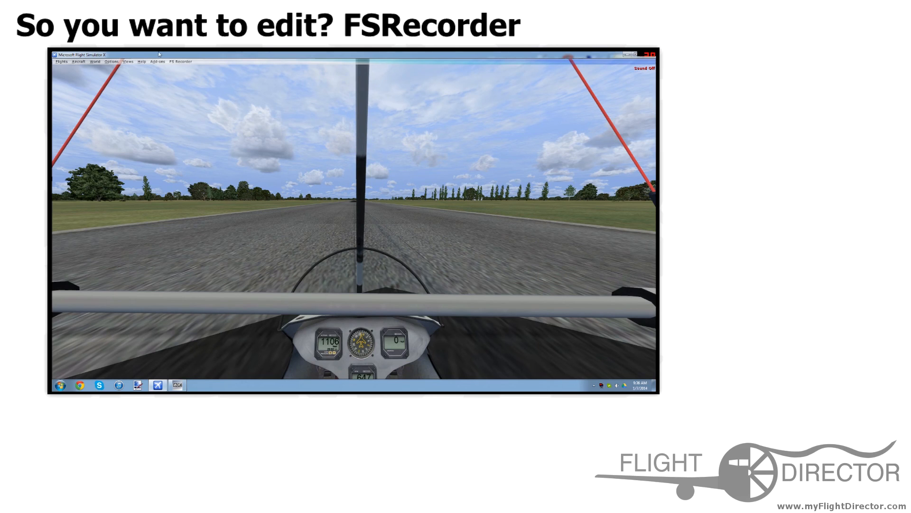
left_click(187, 60)
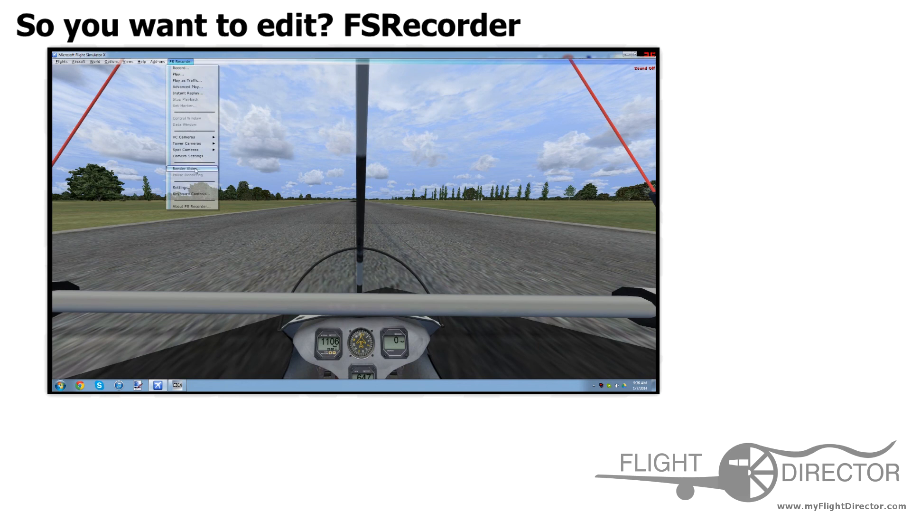